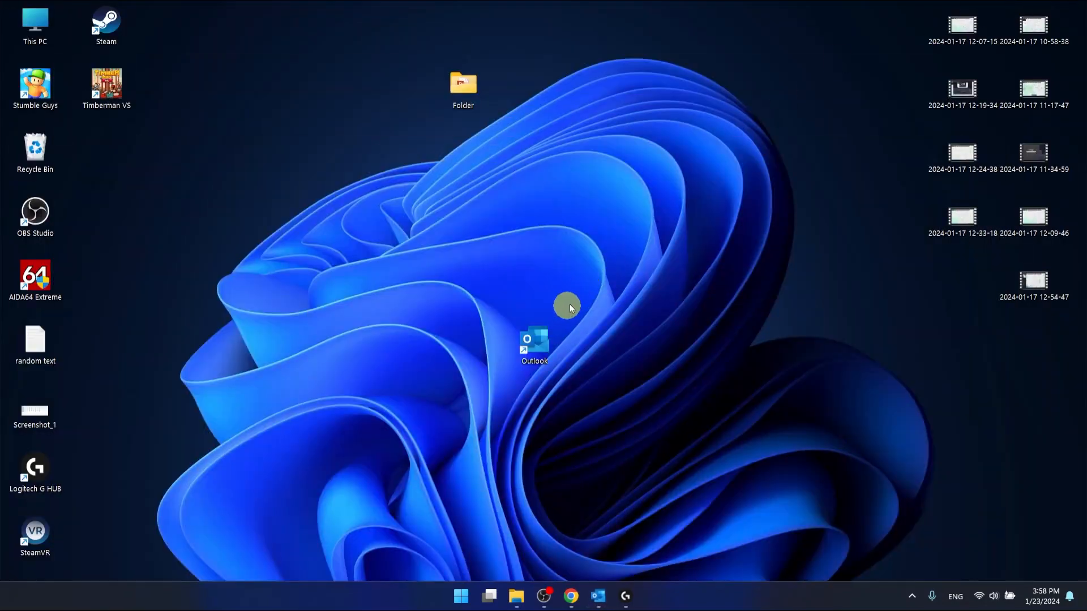
mouse_move(596, 596)
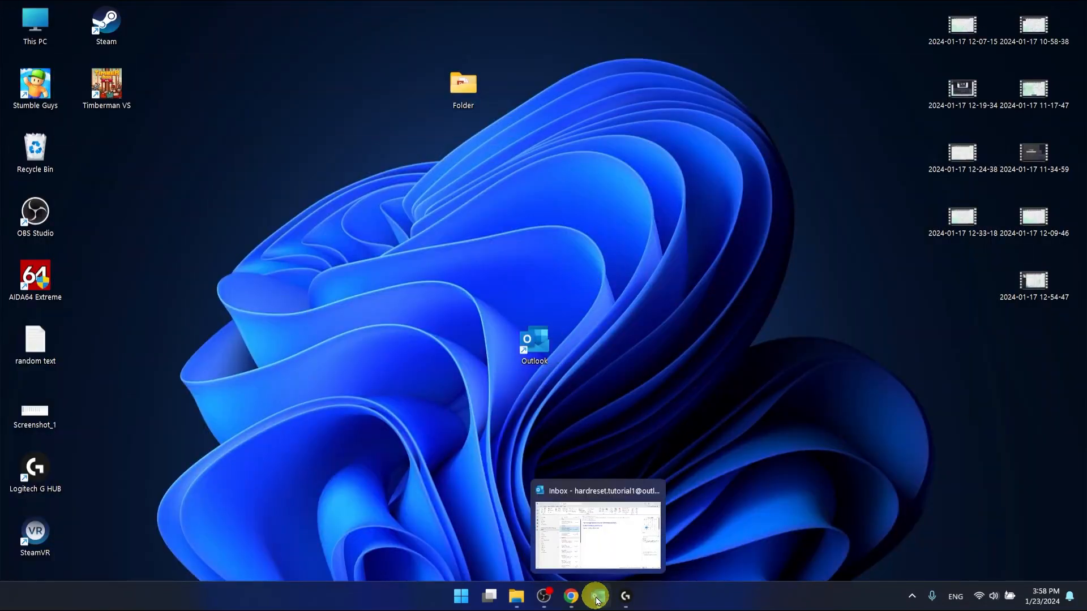
- Restore the Outlook Inbox window from the taskbar
click(597, 530)
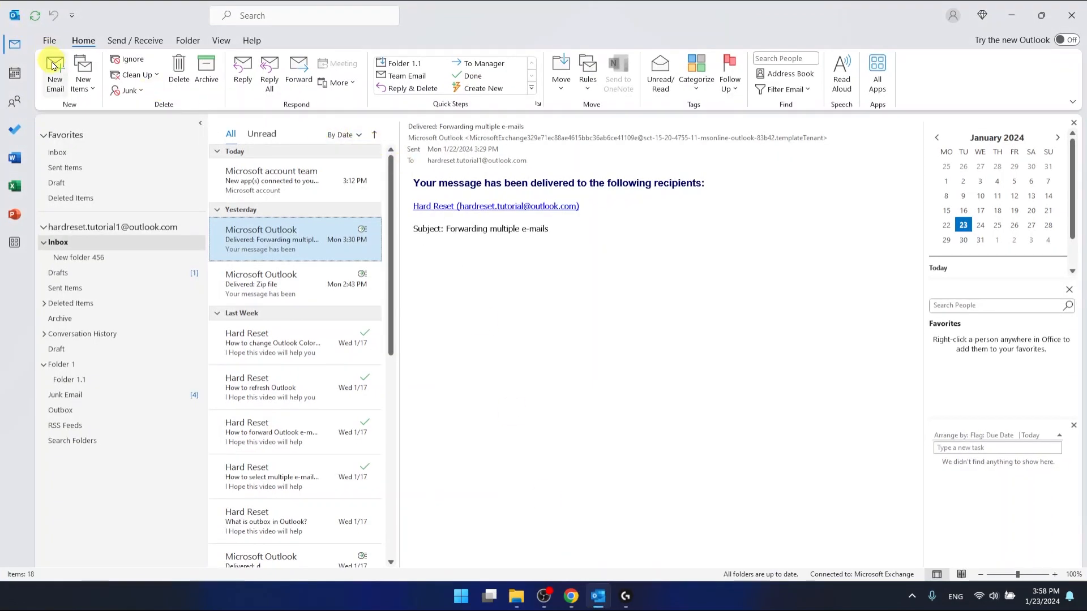
- Draft a new email to Hard Reset tut with subject 'Folder' and body '123'
click(54, 75)
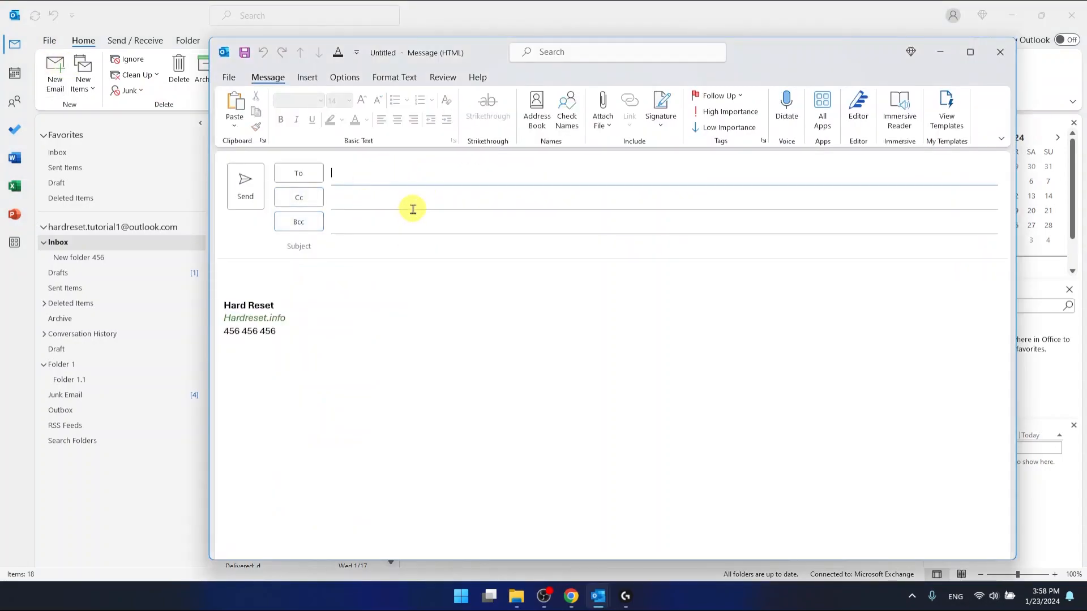
mouse_move(307, 288)
text(Hard Reset tut;)
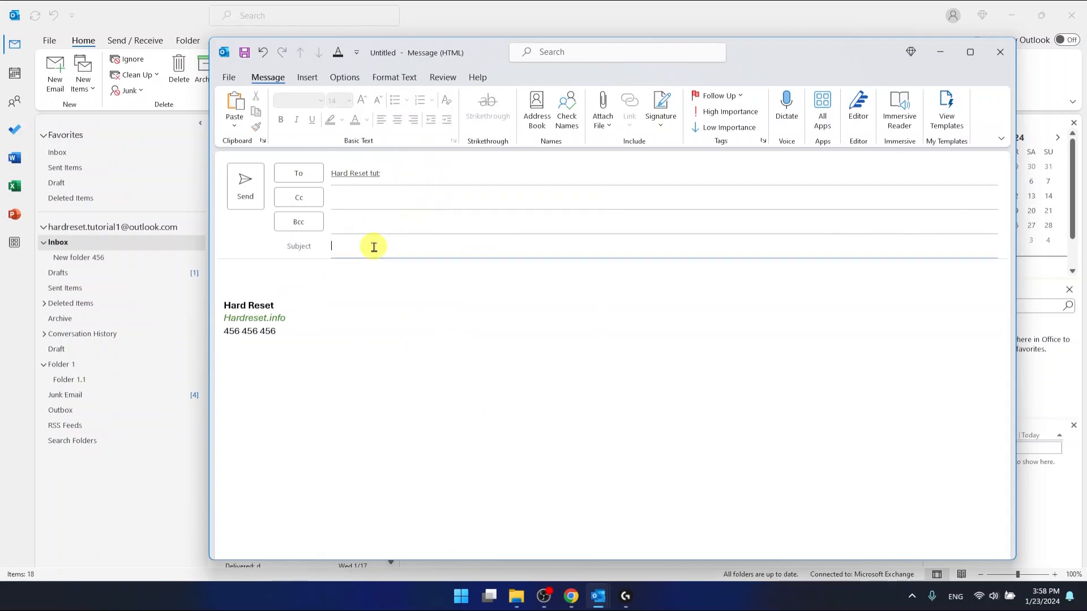
text(Folder)
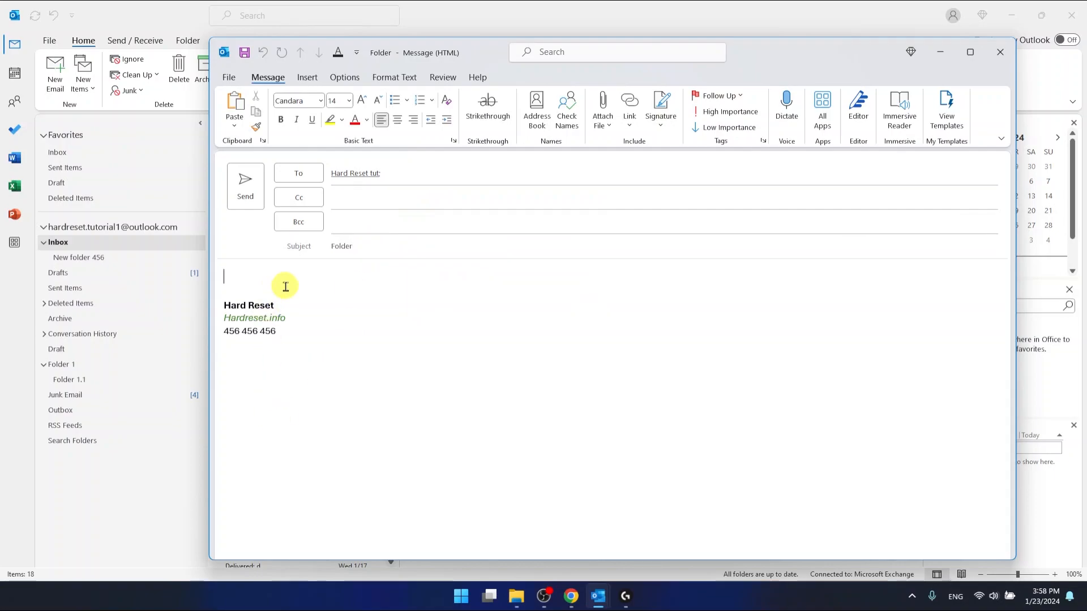
text(123)
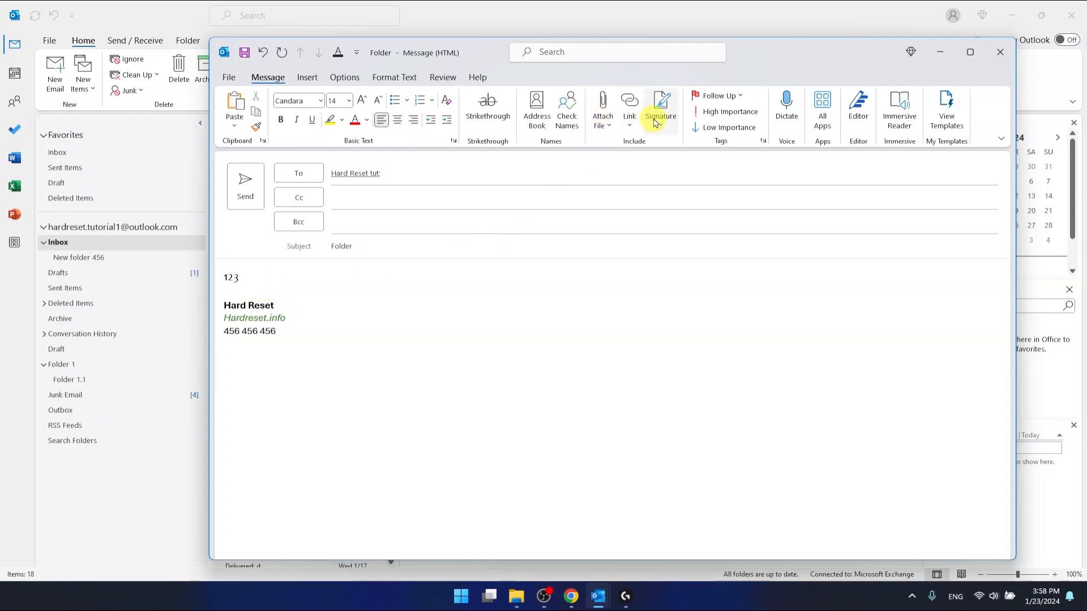
- Browse the desktop Folder's files in the attach-file picker, then go back without attaching
click(602, 111)
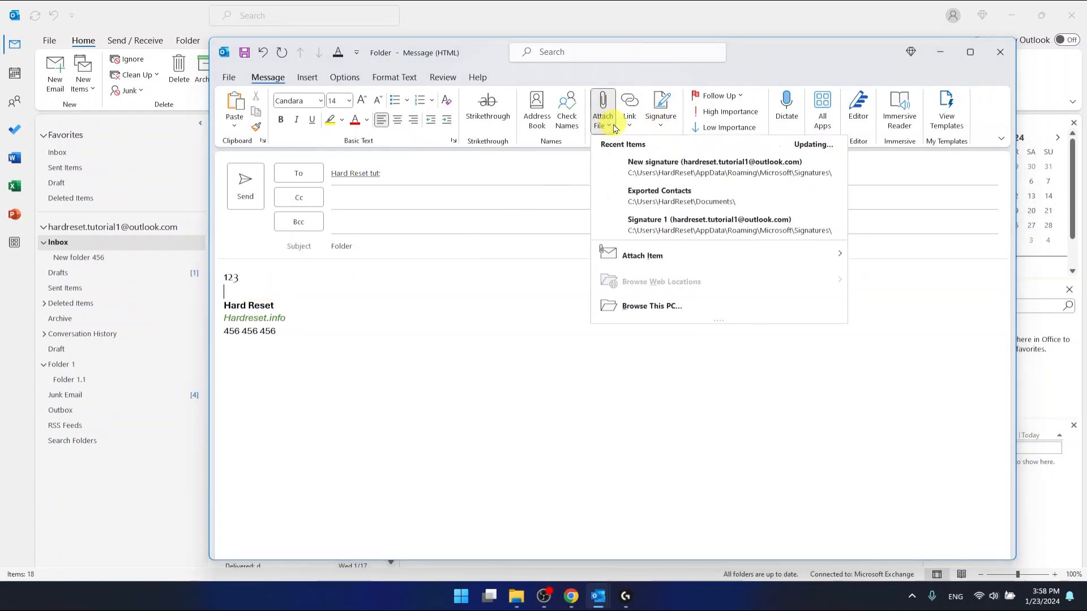
click(664, 303)
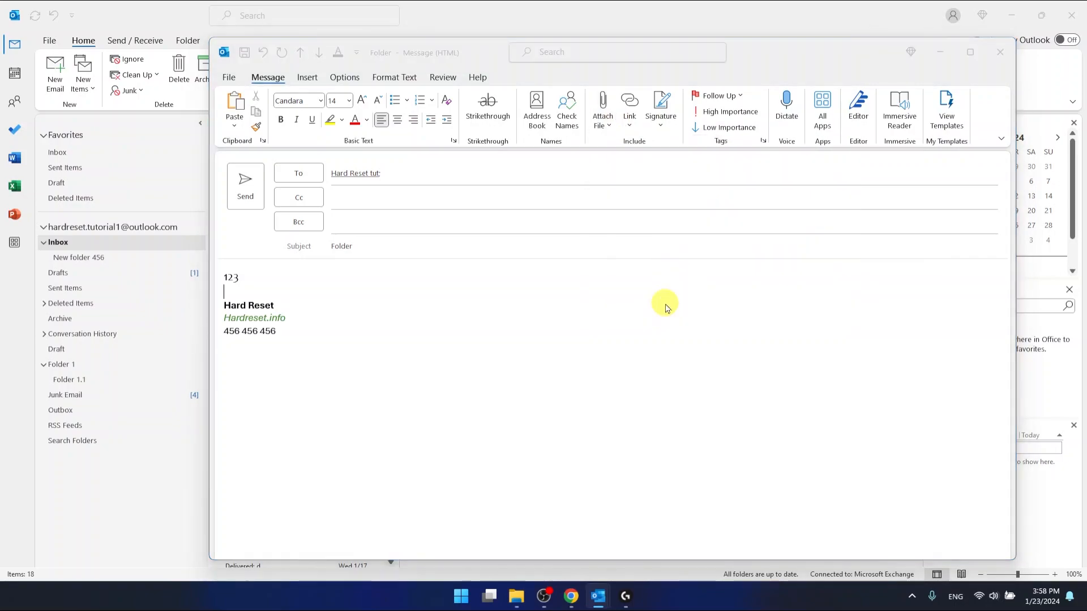
click(602, 108)
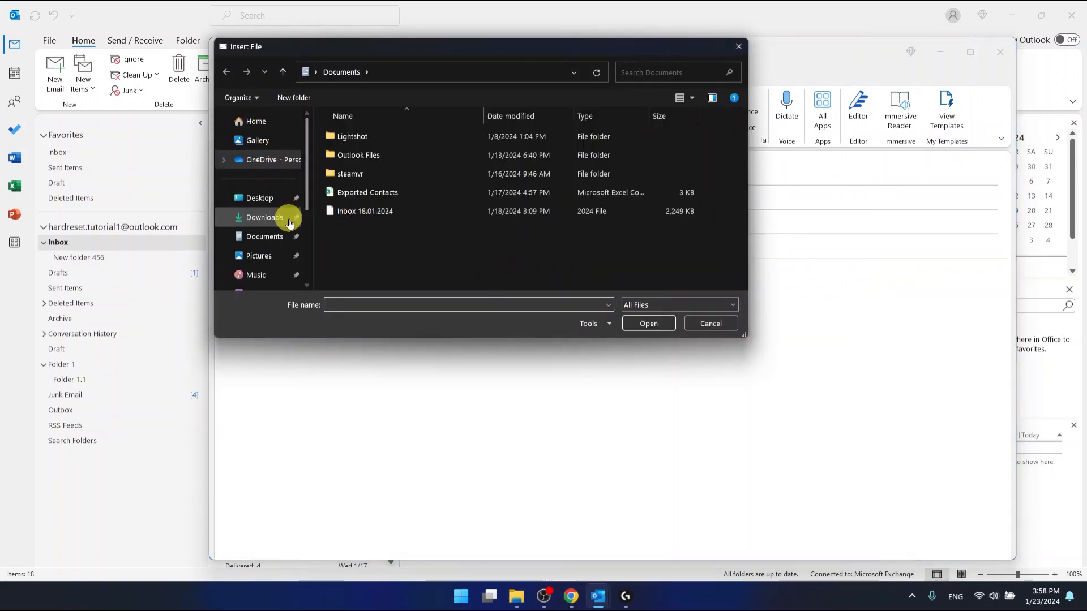
click(259, 197)
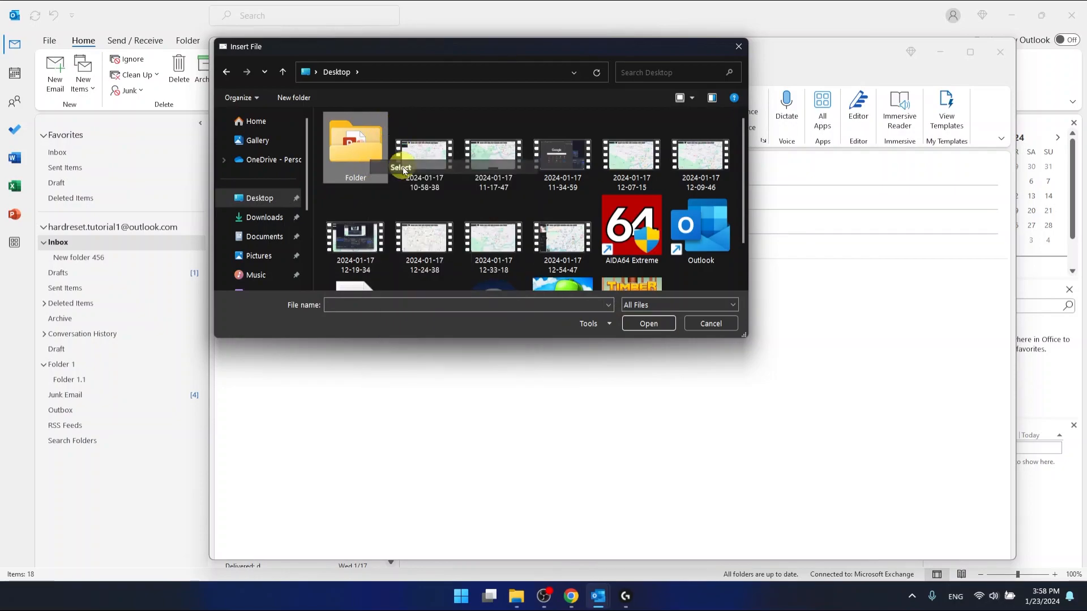
double_click(355, 147)
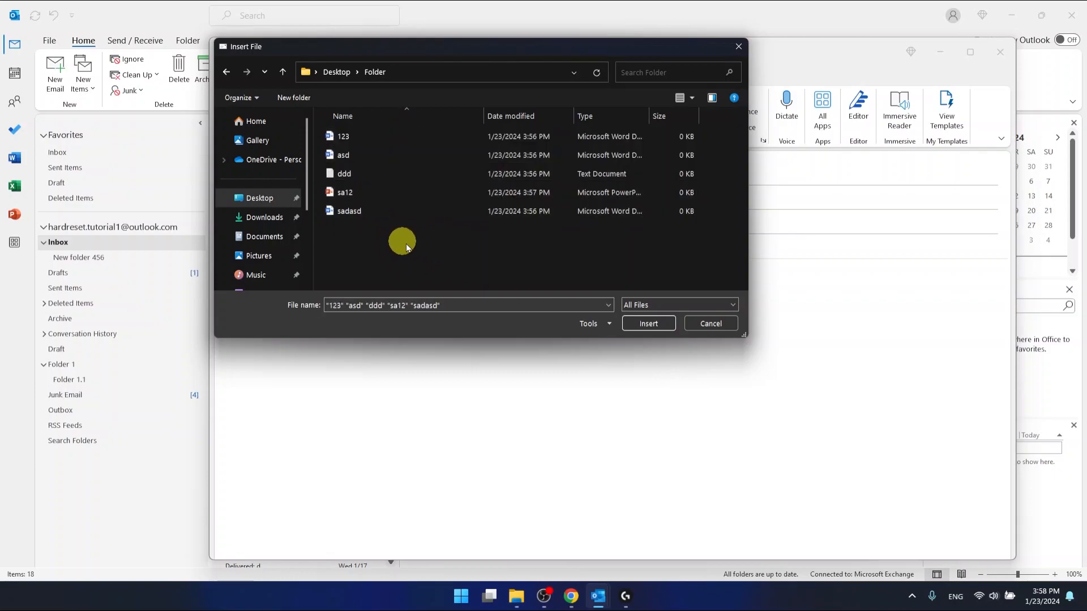
click(344, 173)
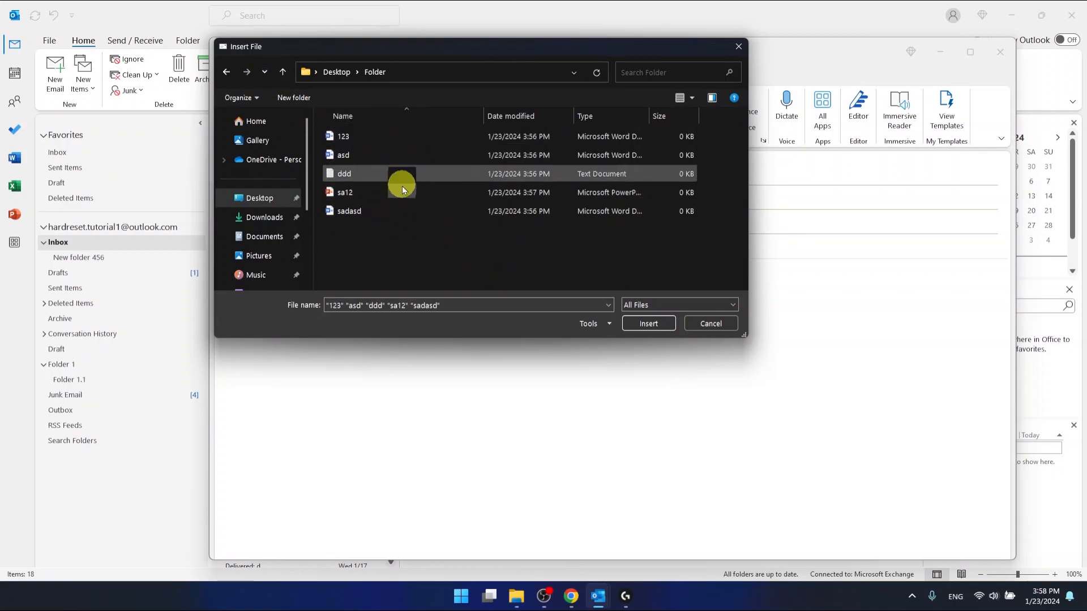
mouse_move(228, 72)
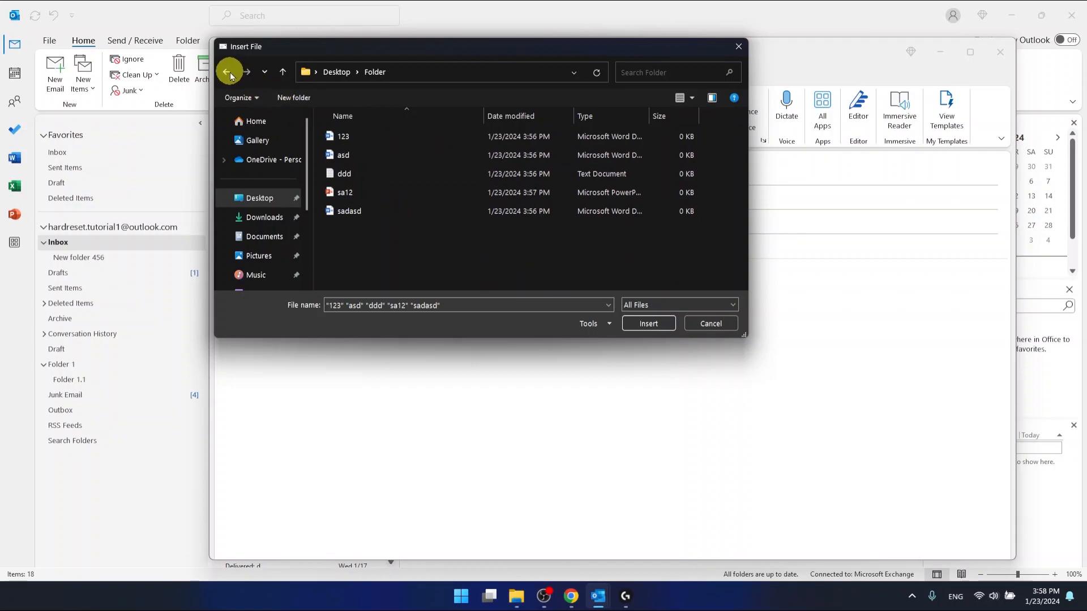
click(230, 72)
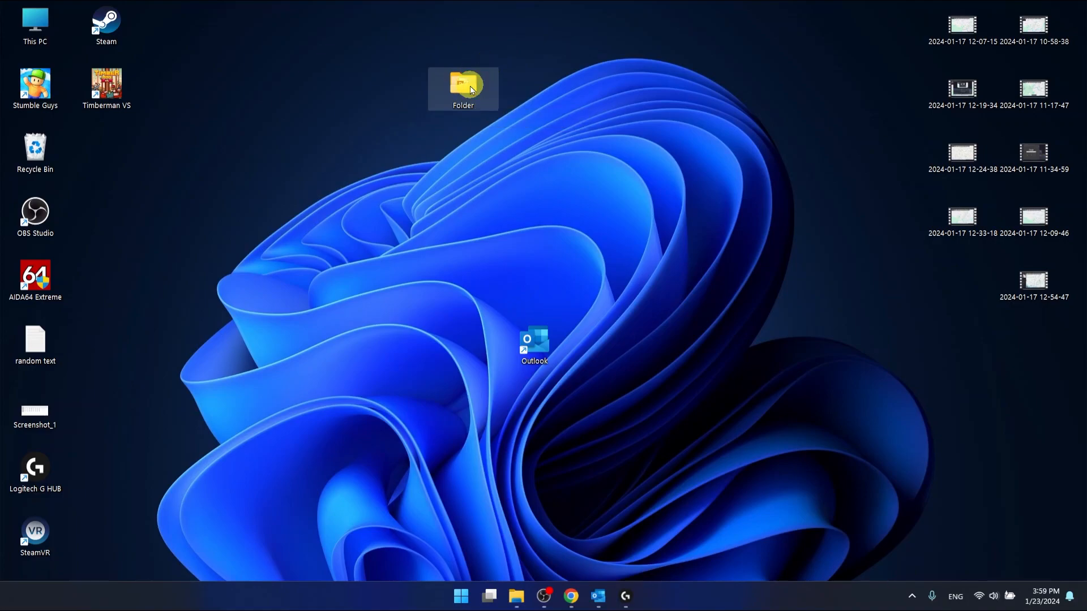
- Compress Folder to a ZIP file and drag Folder.zip below the original folder
right_click(463, 88)
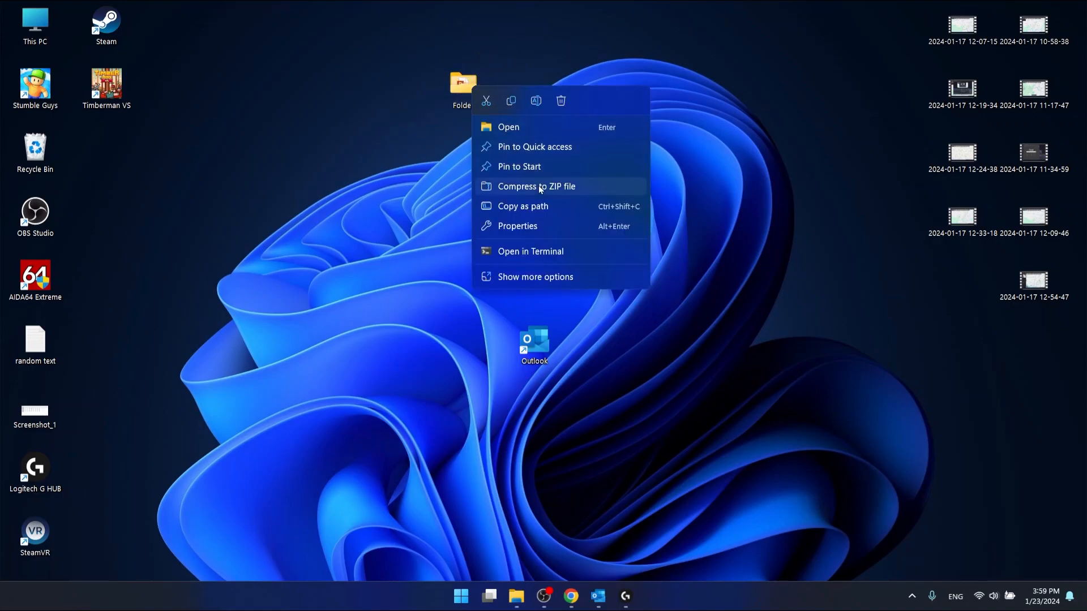
mouse_move(568, 192)
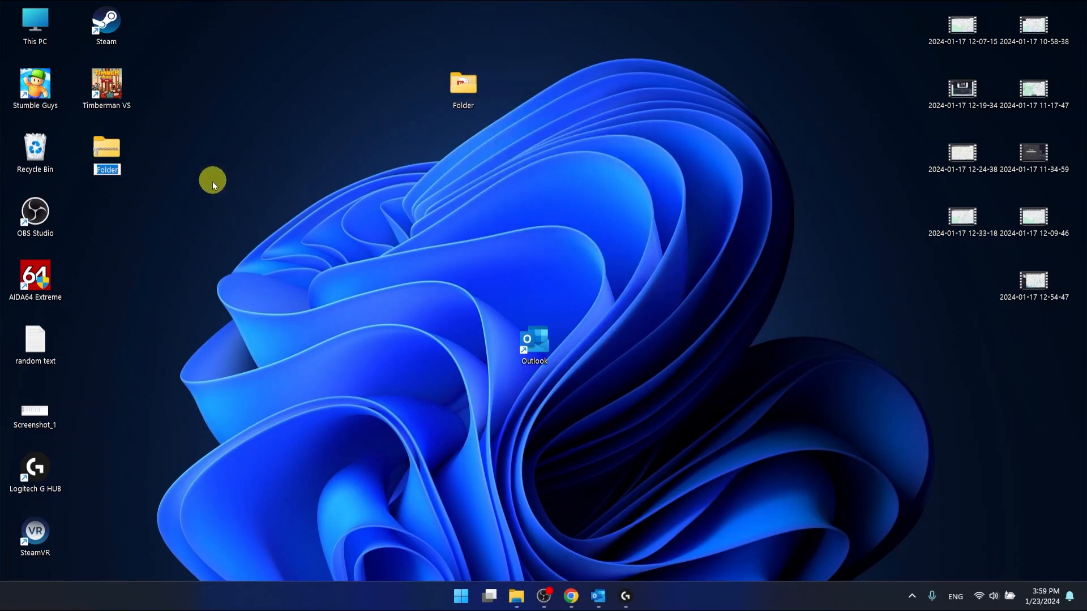
mouse_move(147, 169)
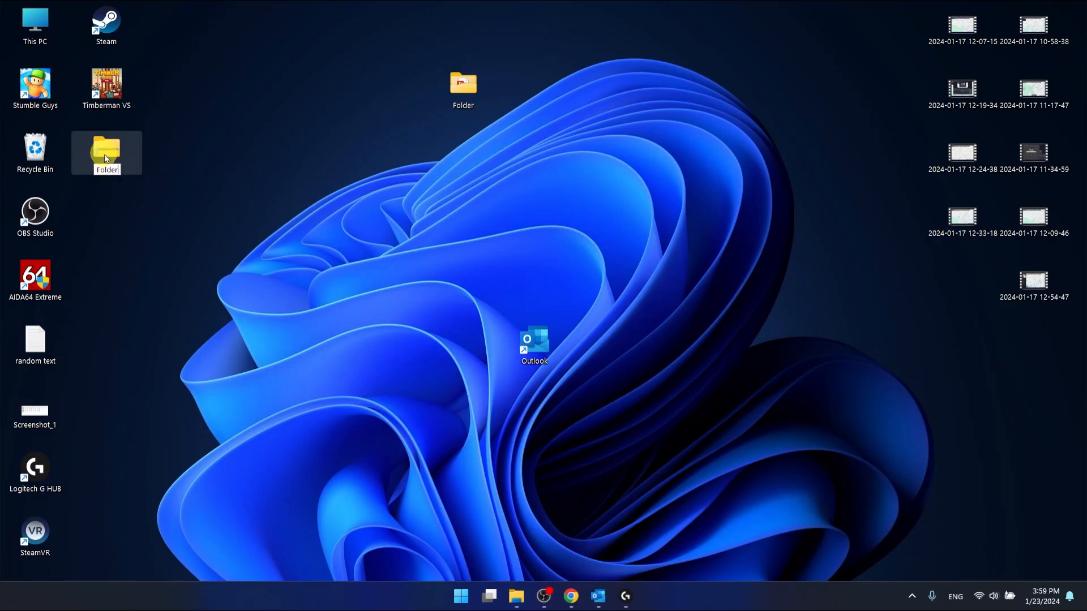
drag(106, 152, 406, 170)
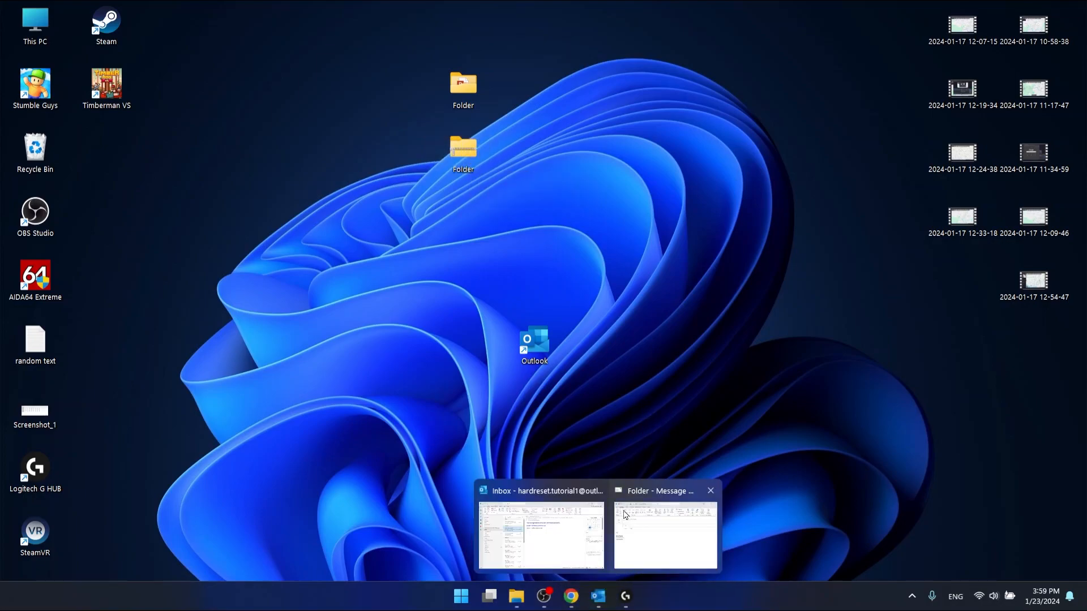
- Attach Folder.zip (558 bytes) from the Desktop to the Folder draft
click(540, 534)
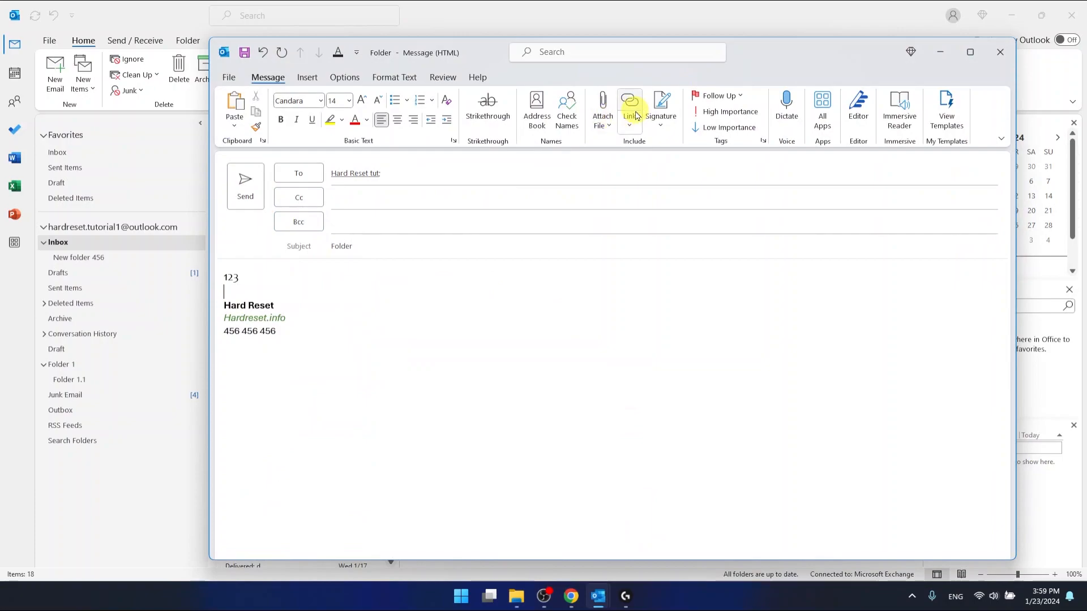
click(602, 111)
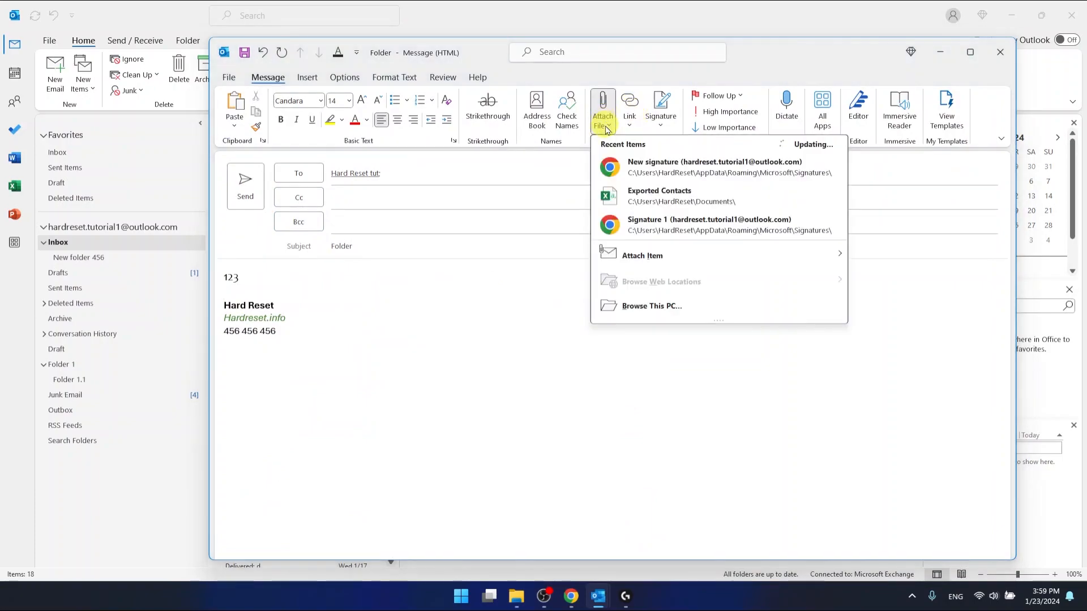
click(651, 305)
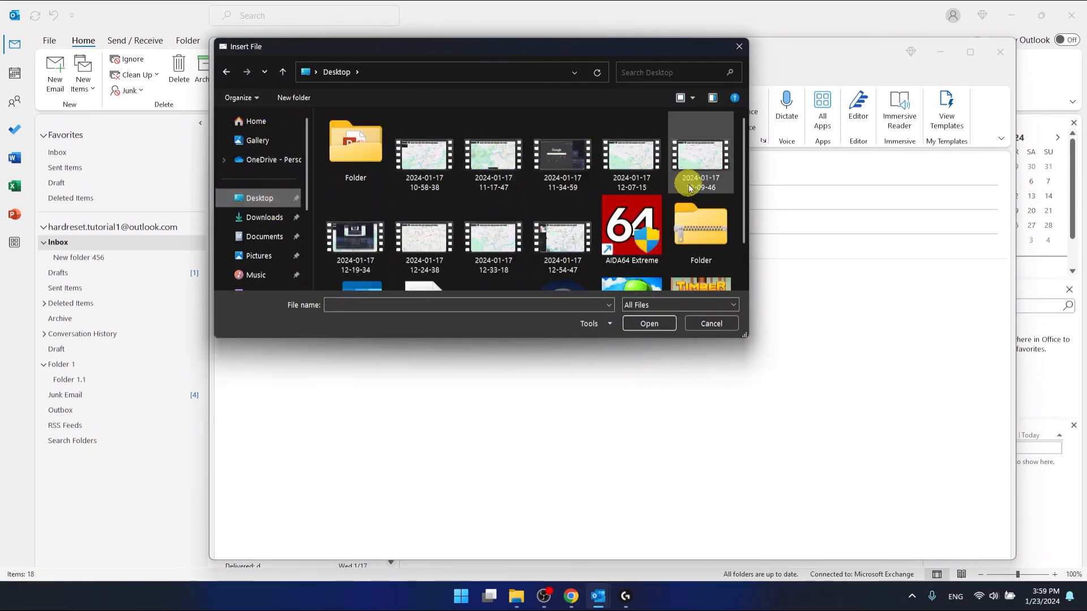
scroll(down, 3)
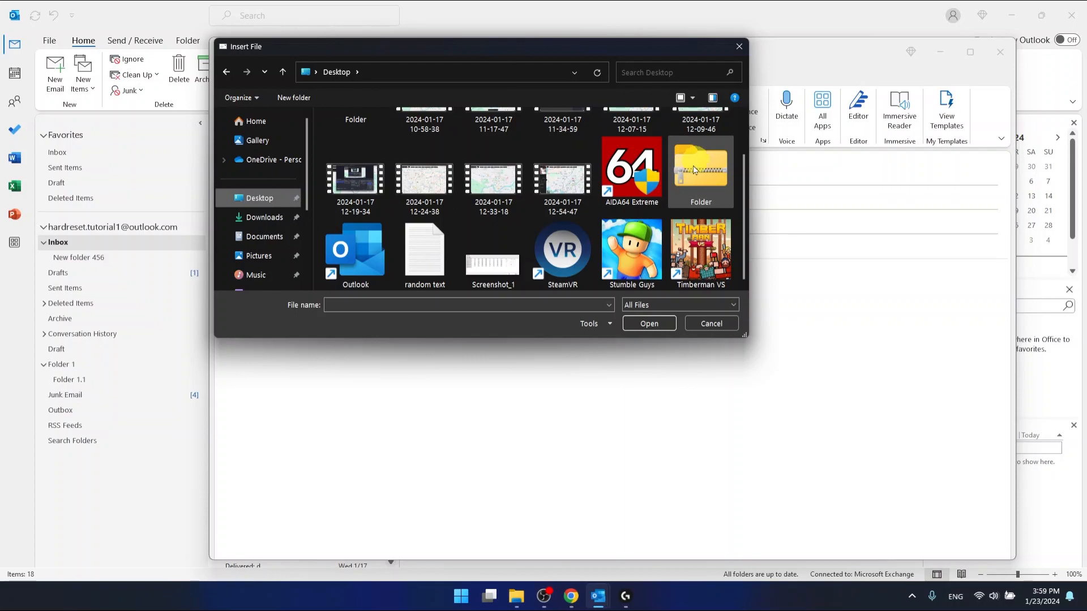
scroll(up, 3)
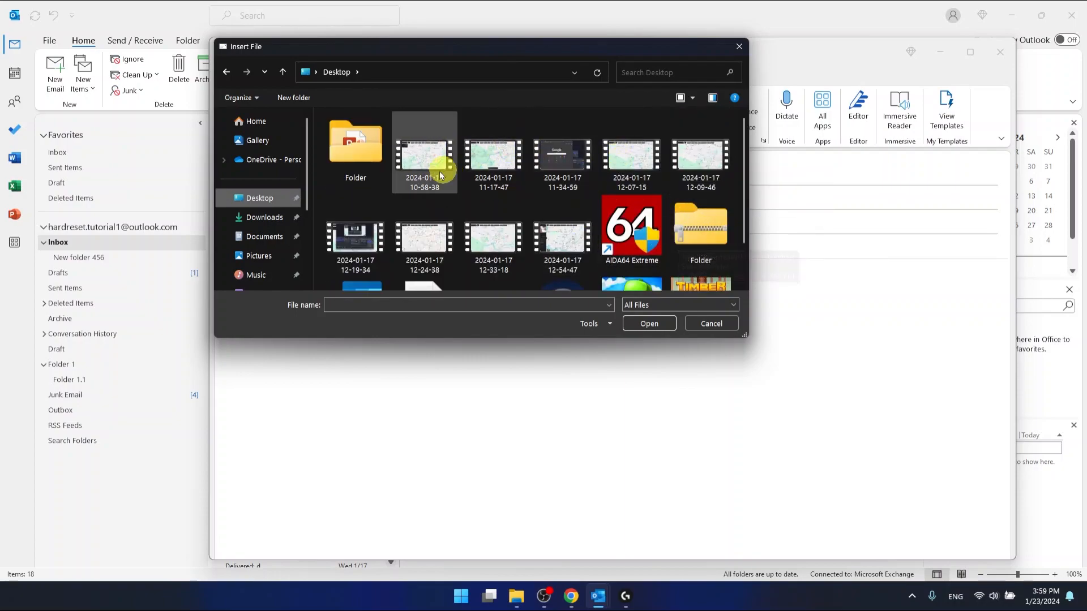
click(700, 228)
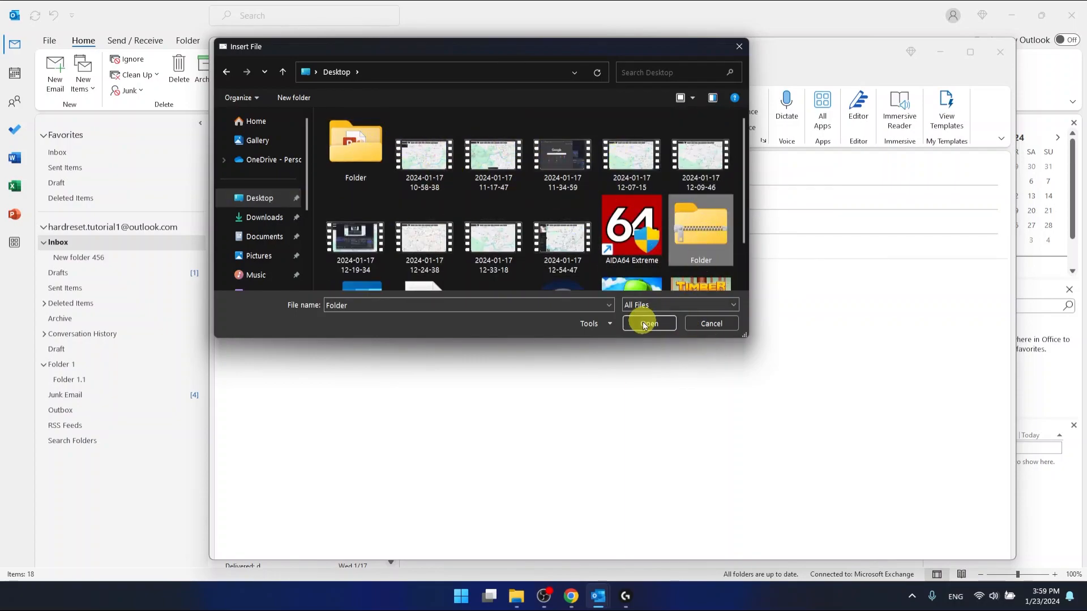
click(648, 323)
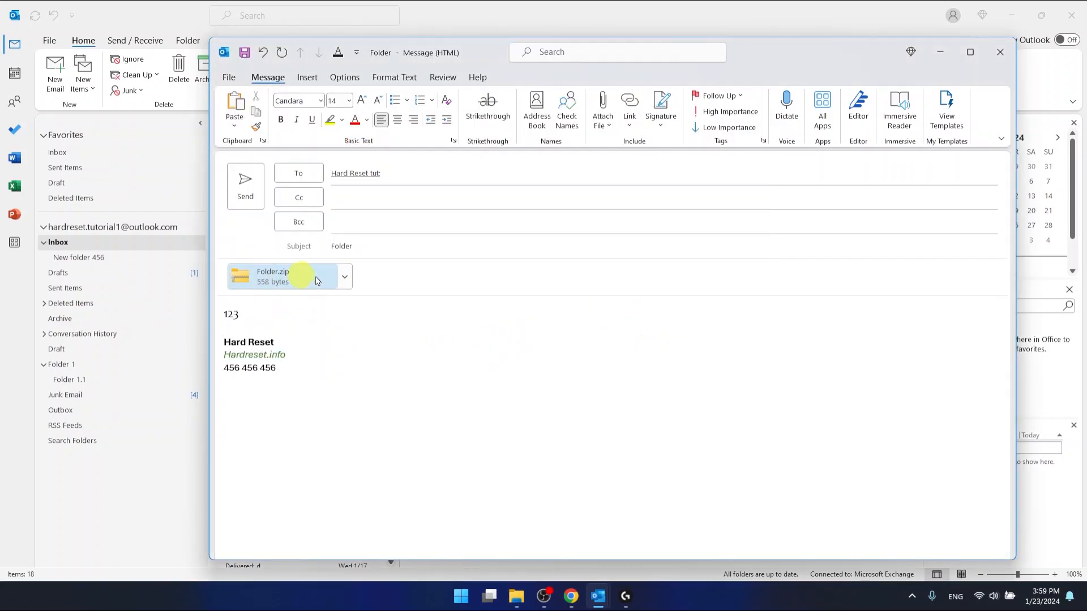
mouse_move(291, 277)
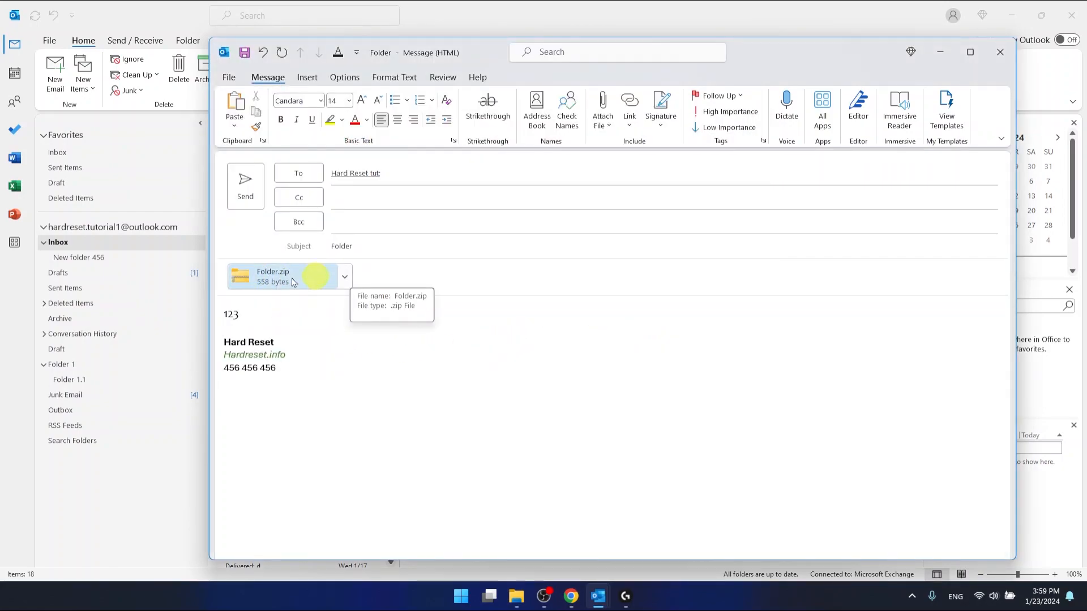
mouse_move(290, 286)
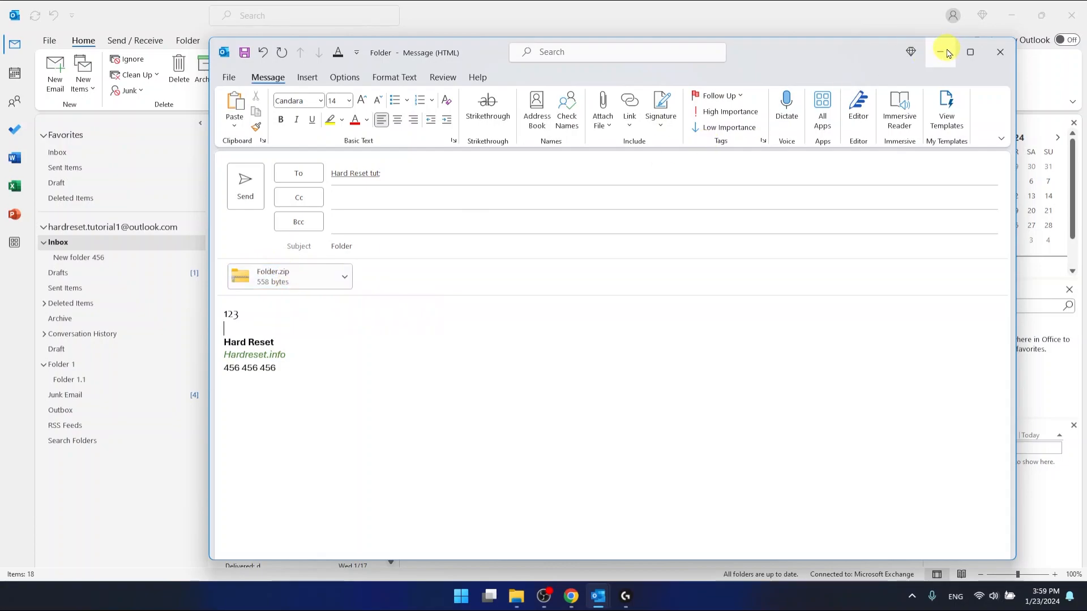
mouse_move(944, 52)
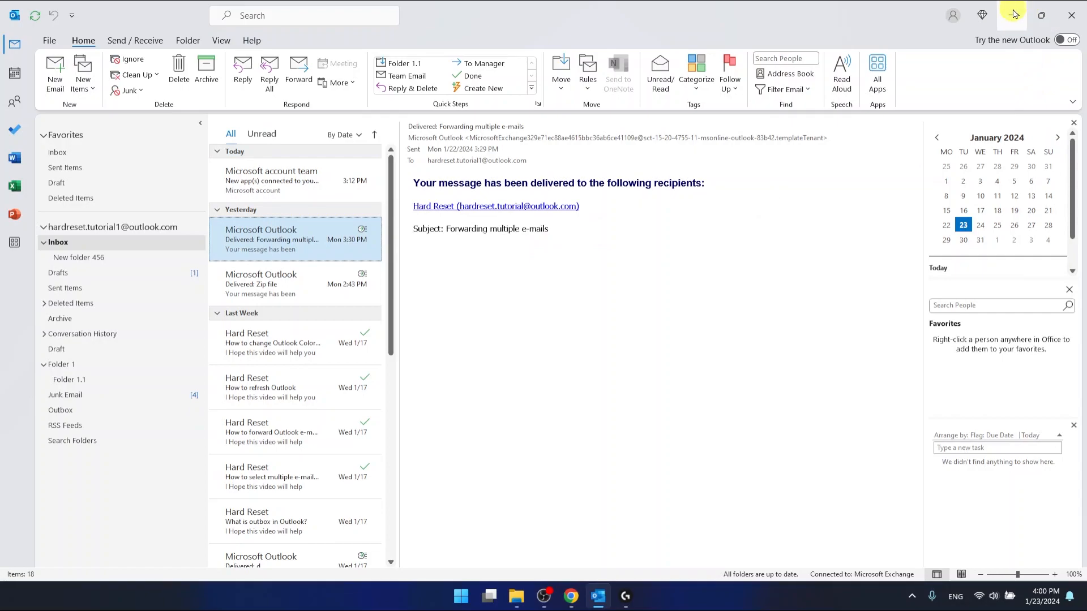
- Open Folder.zip and its inner Folder to view the zipped files
click(1042, 15)
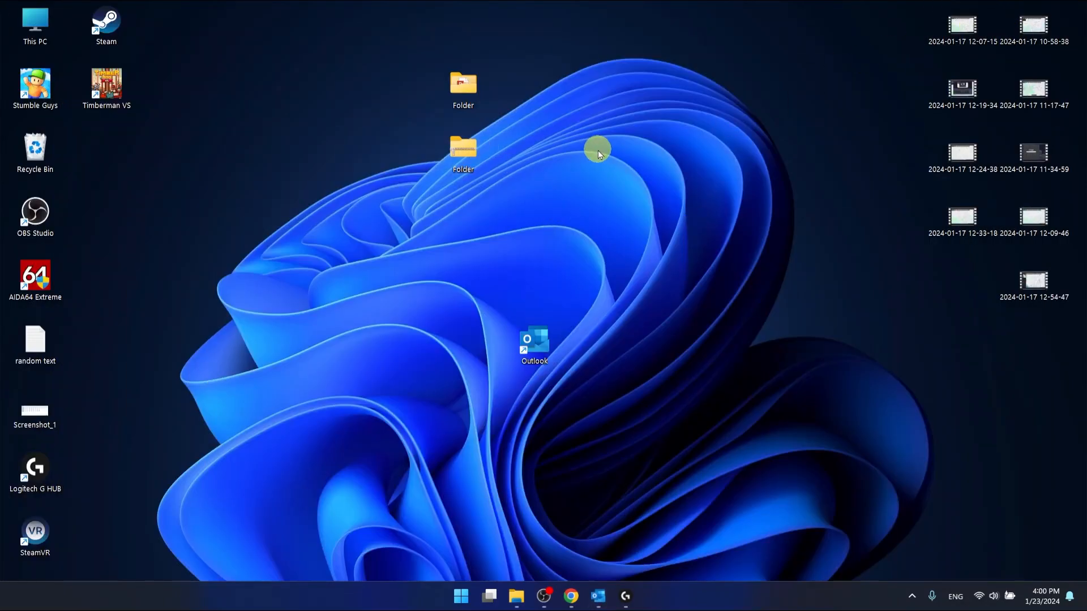
mouse_move(518, 175)
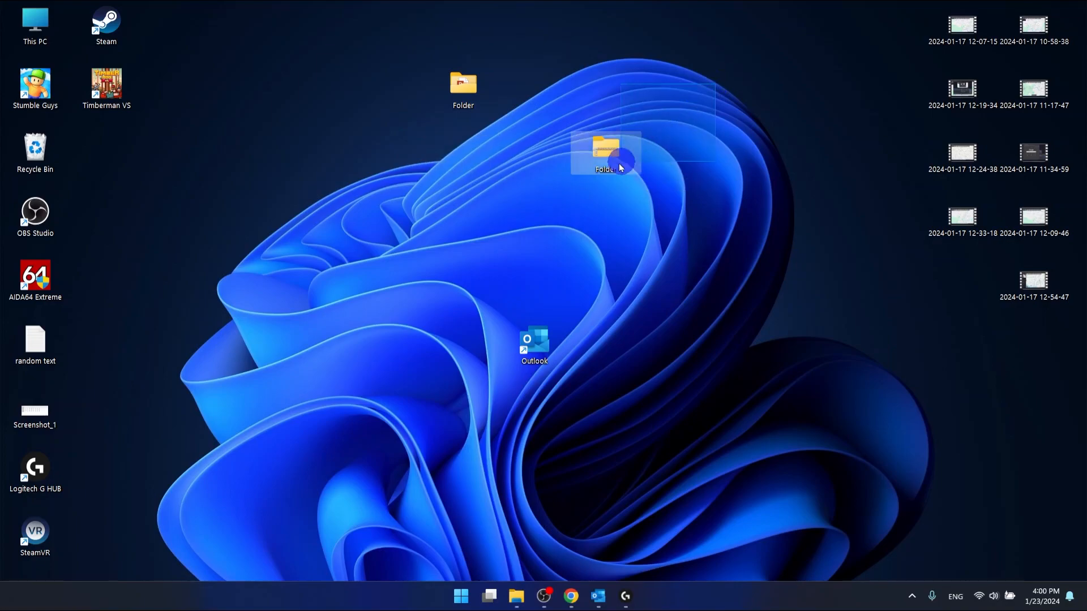
double_click(605, 152)
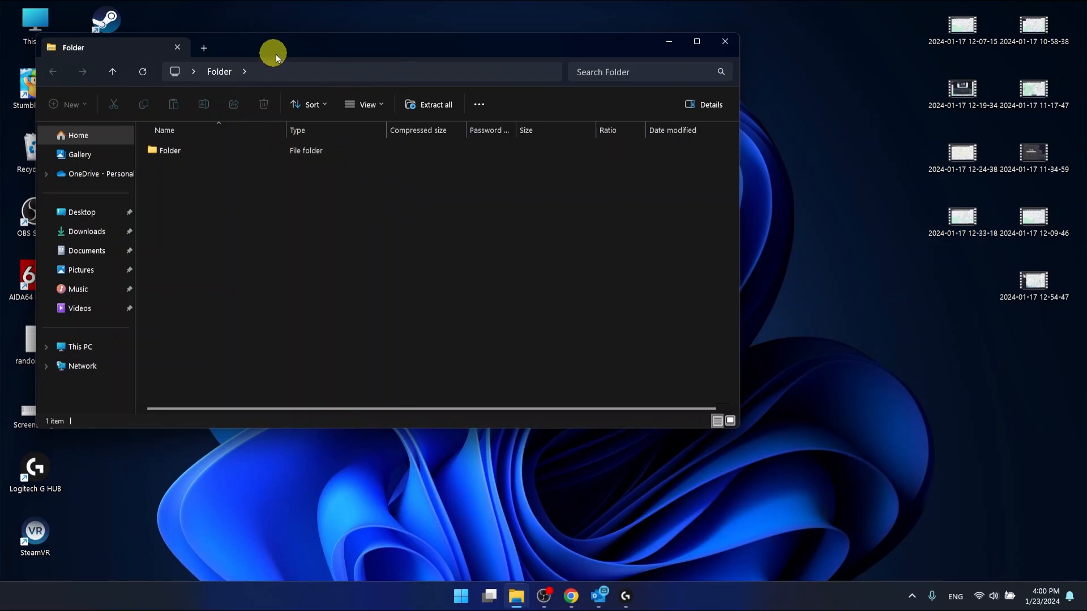
double_click(170, 150)
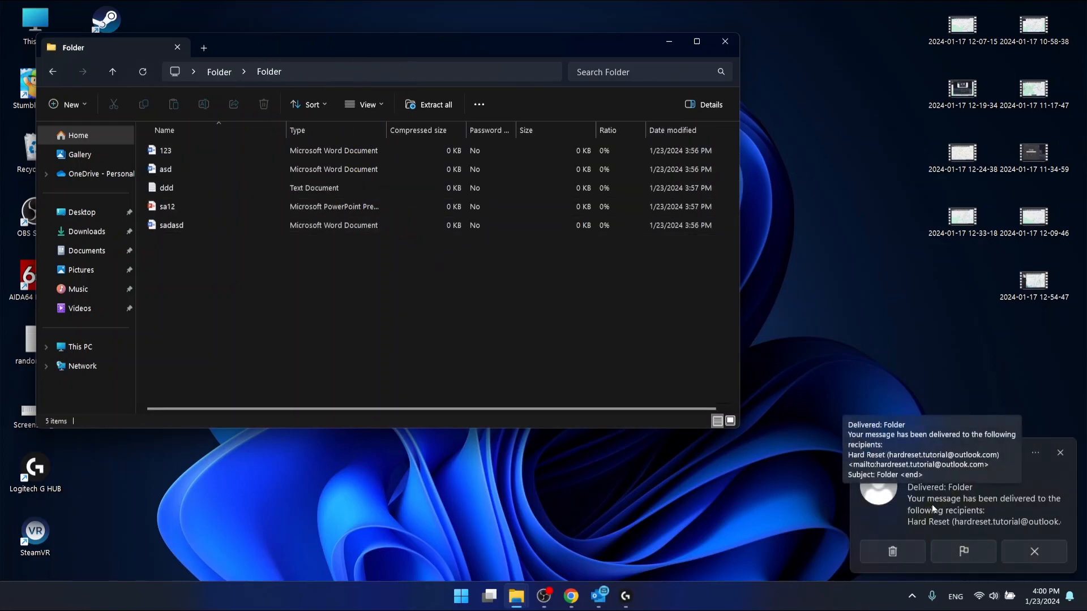
mouse_move(895, 493)
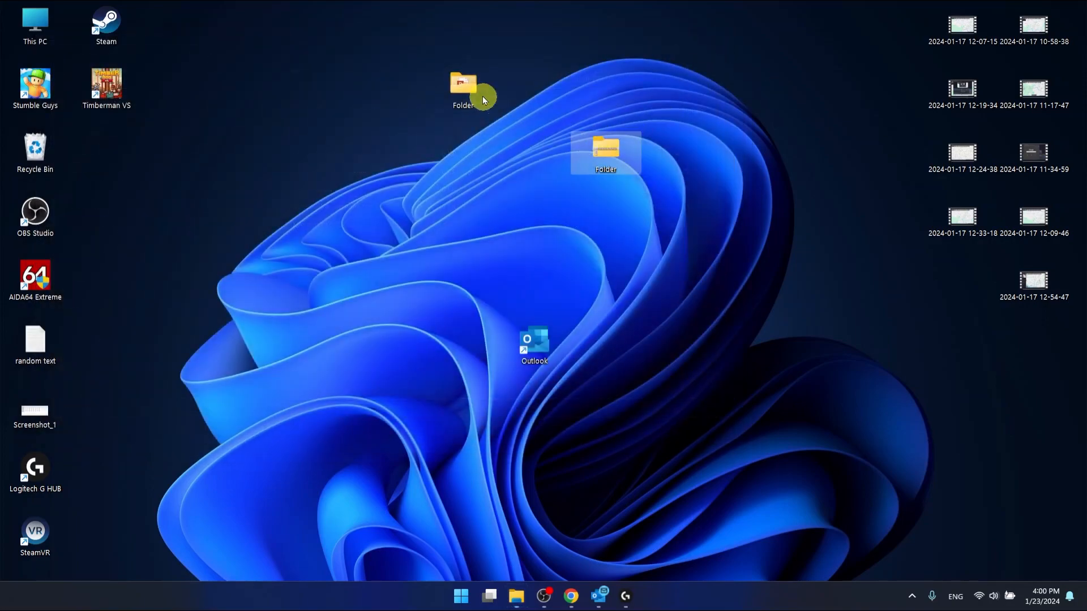
- Compare against the original Folder, then return to Outlook's delivery notice
double_click(463, 83)
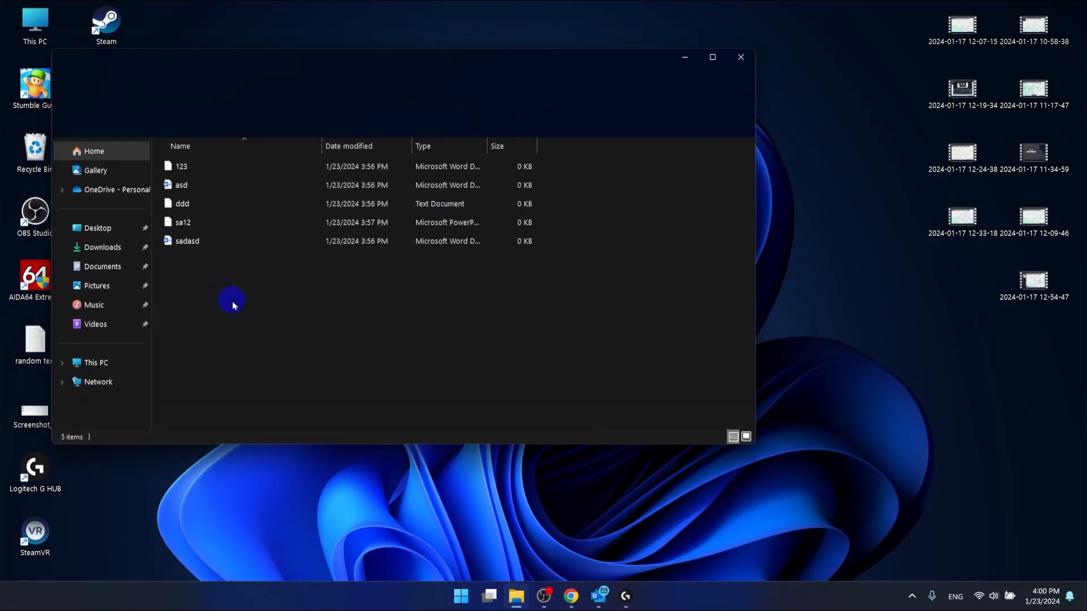
click(739, 56)
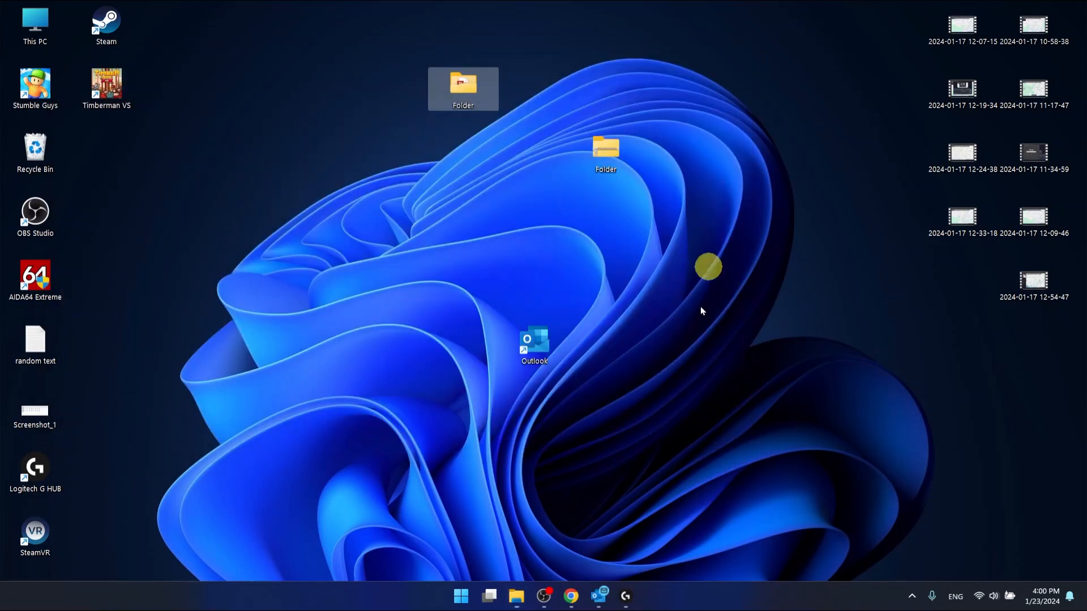
double_click(534, 345)
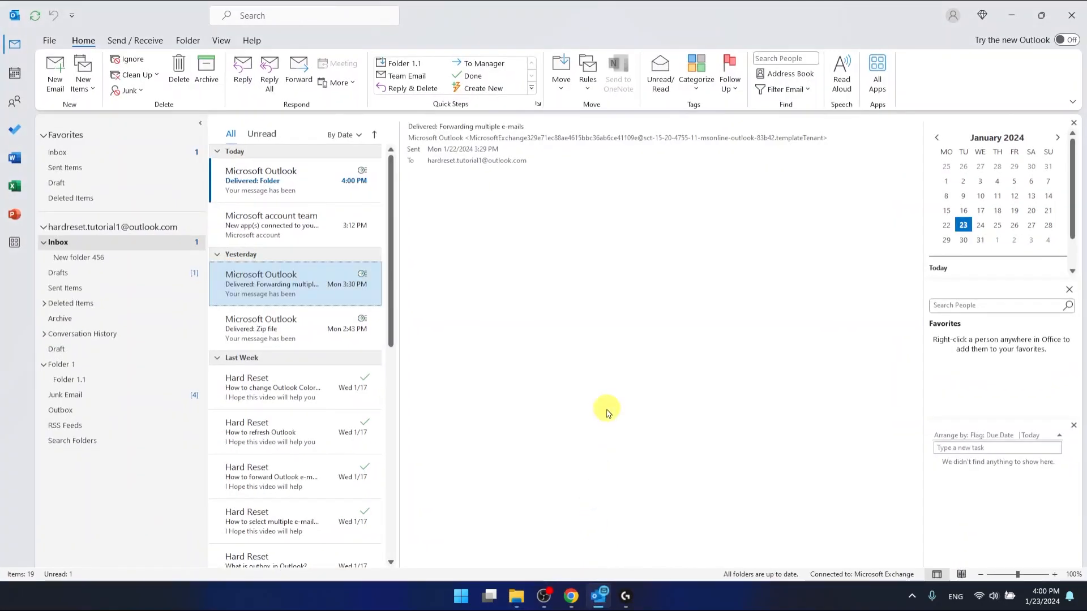